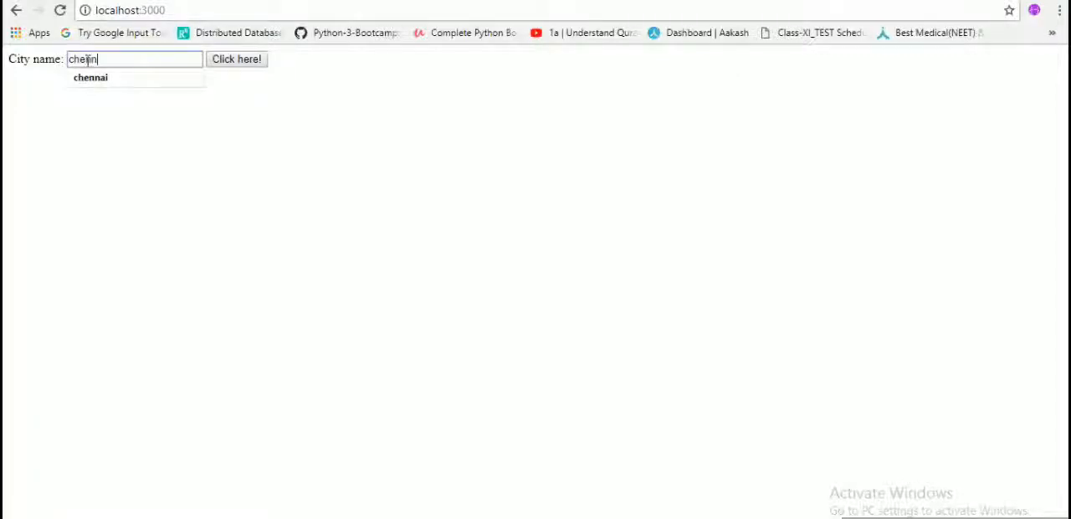
Submit chennai in the local weather form to get its 27°C mist result page.
click(237, 59)
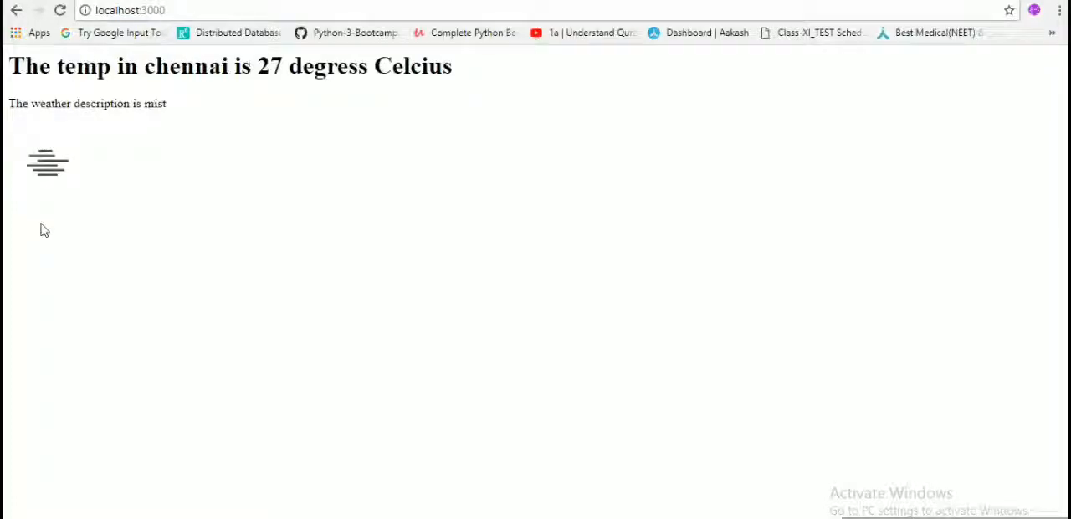
mouse_move(54, 228)
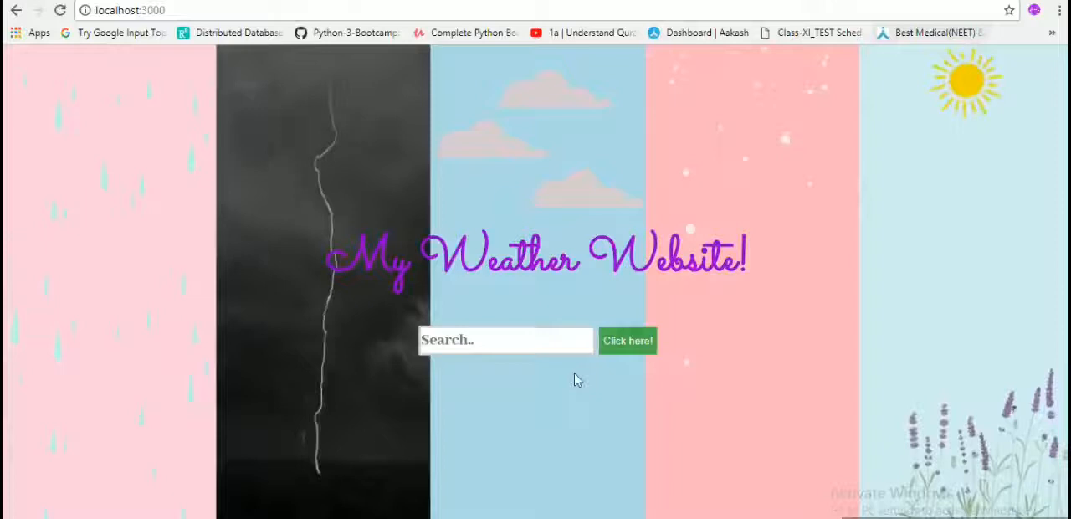
Search 'che', pick chennai from the autocomplete suggestions and submit the search.
text(che)
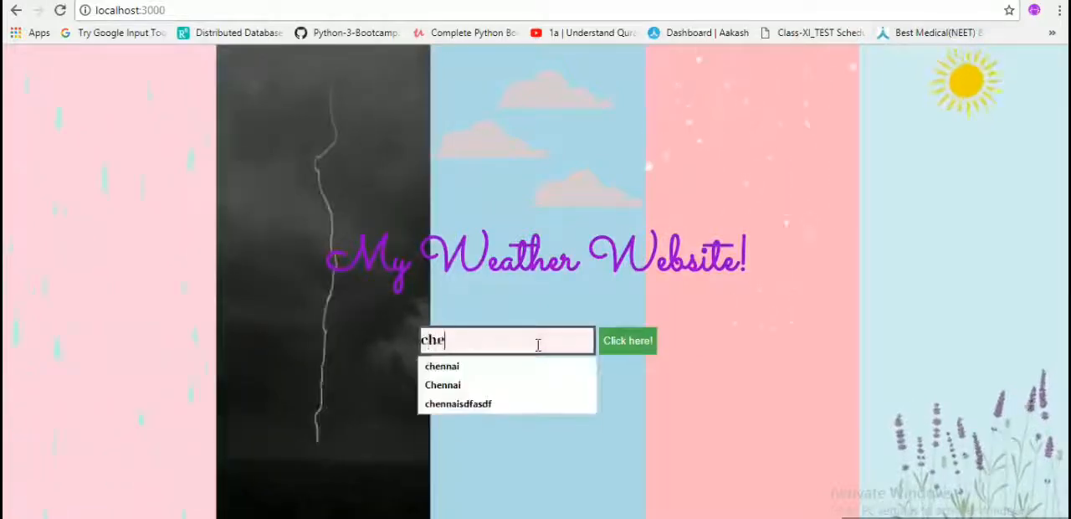
click(442, 365)
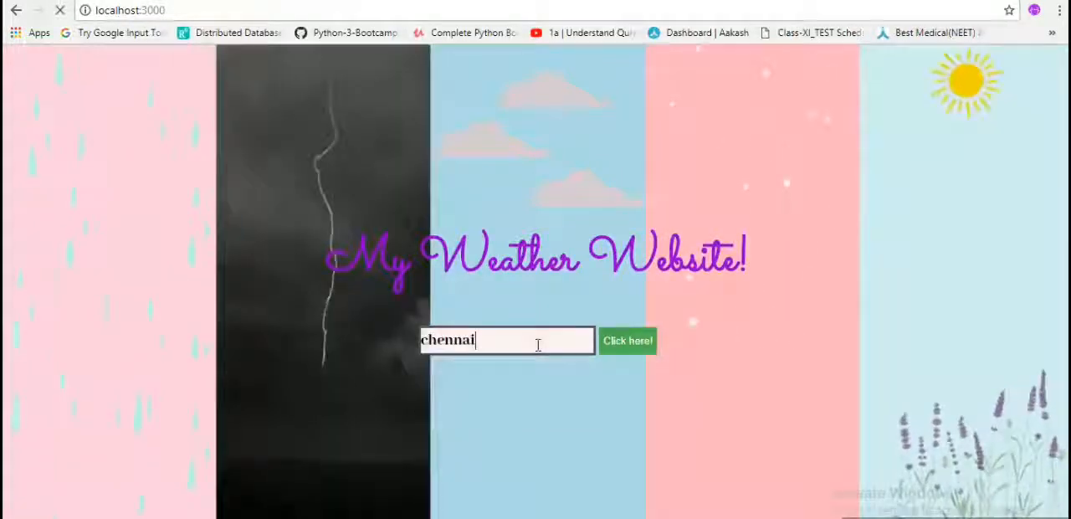
click(625, 341)
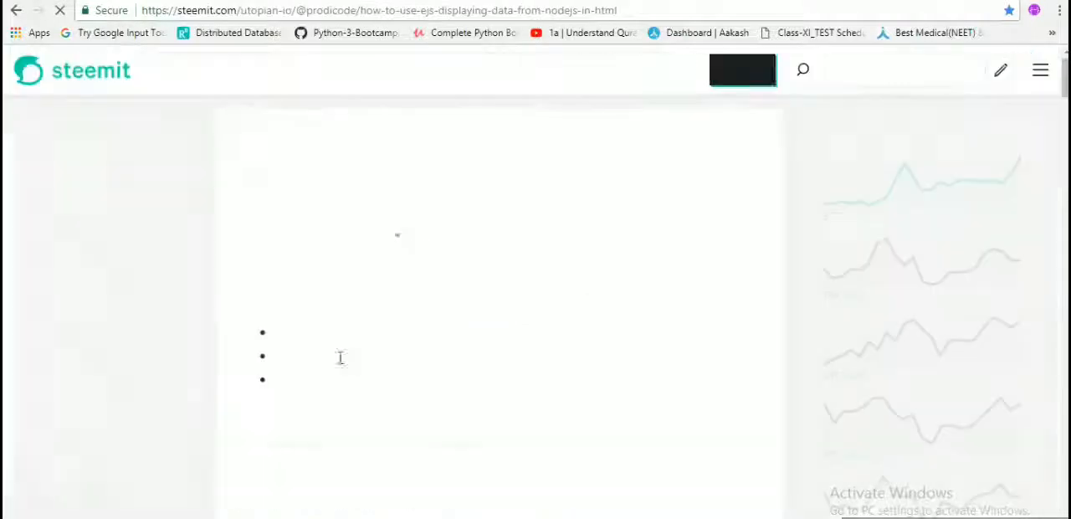
Scroll the Steemit EJS tutorial to read the app.js view-engine code.
scroll(down, 3)
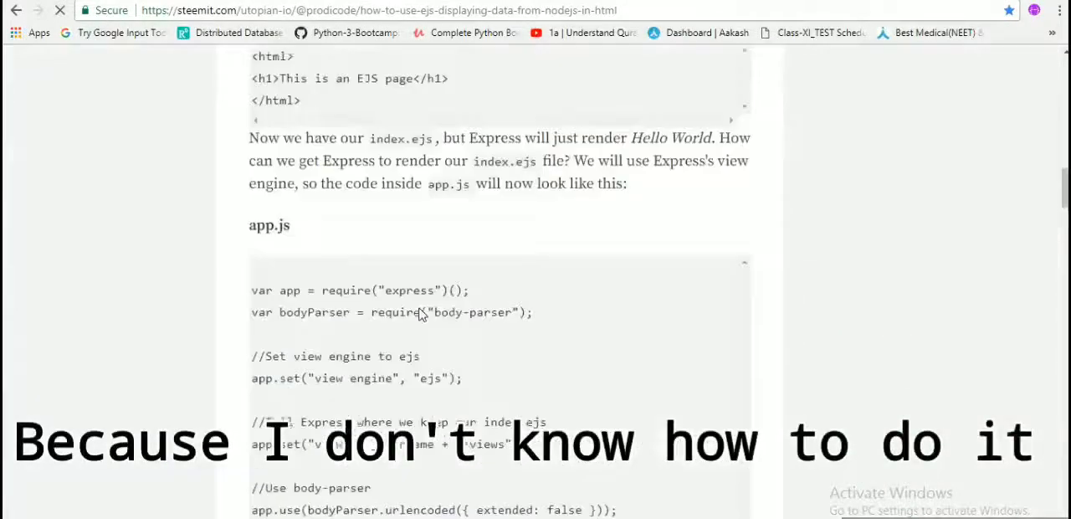
scroll(up, 3)
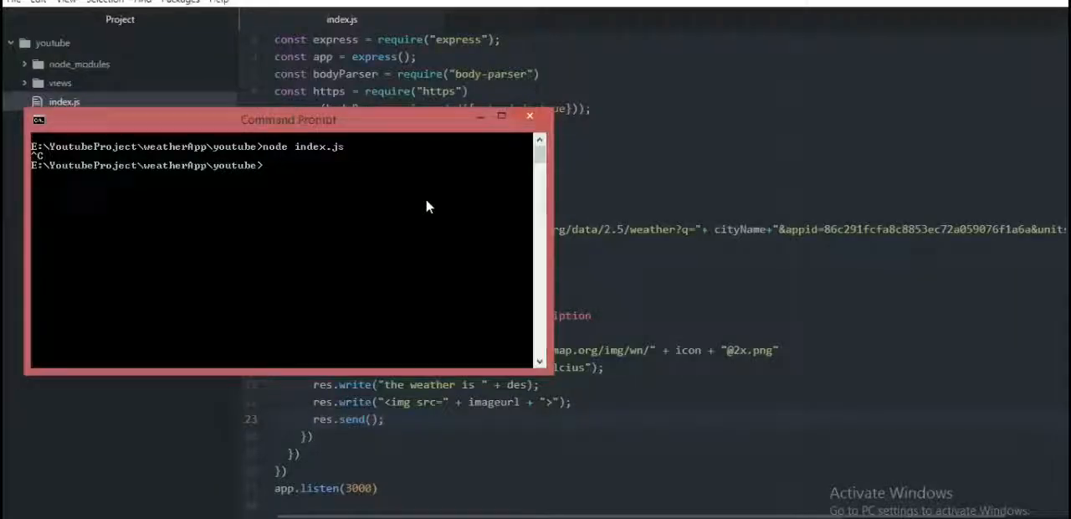
In index.js set the views directory with __dirname and render index.ejs in the POST handler.
click(528, 116)
text(app.set("view-engine", )
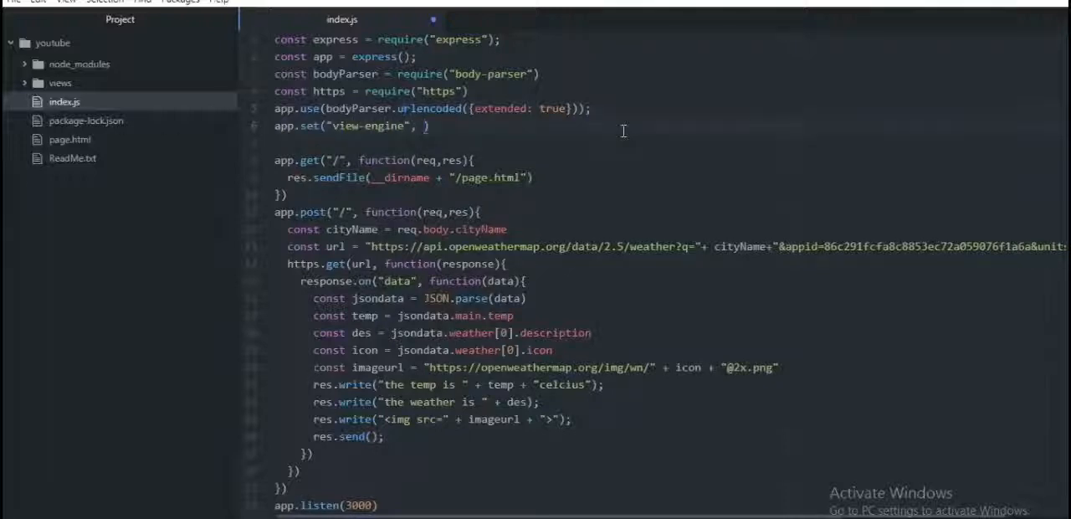
text(__dirname + "/views" ))
click(460, 383)
text(res.render(")
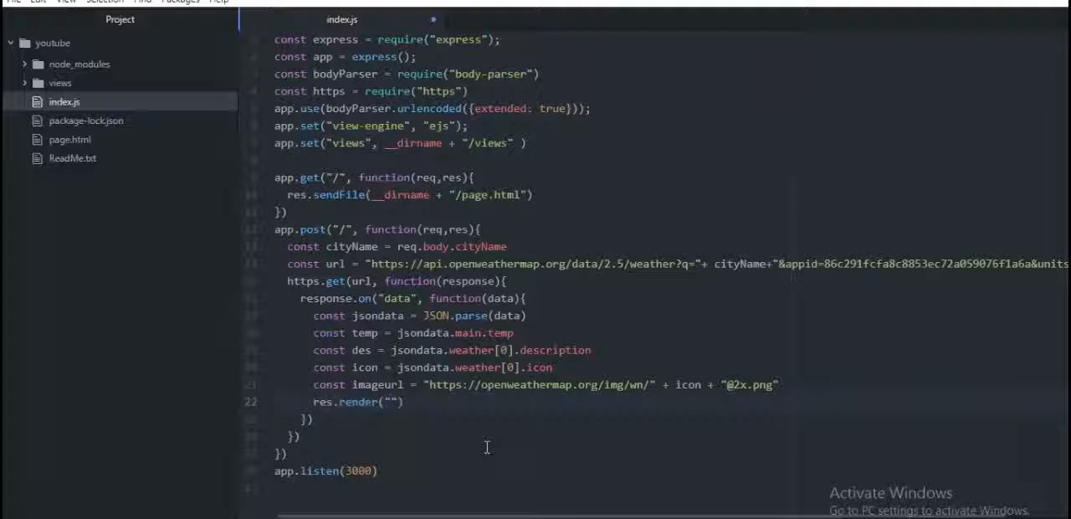
text(index.ejs)
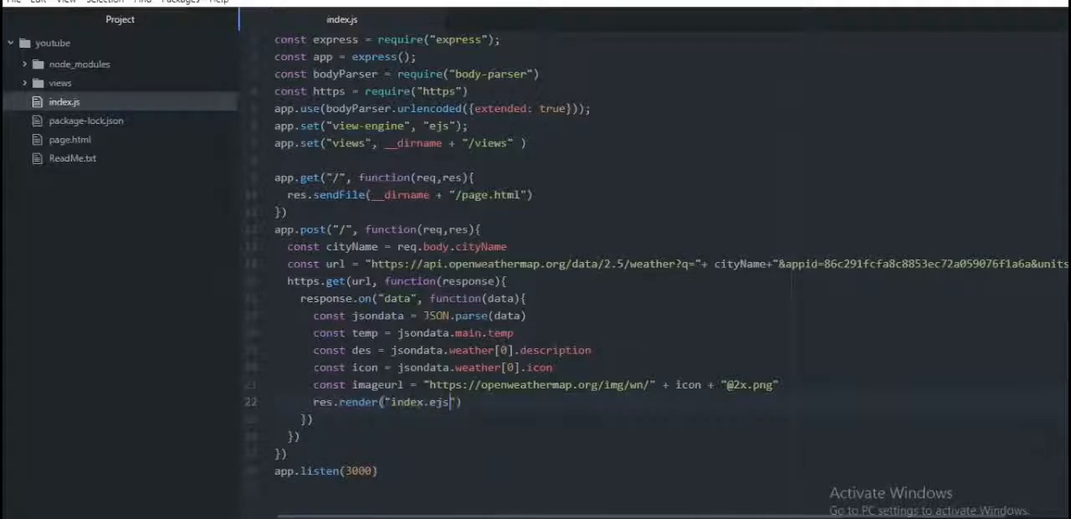
click(61, 83)
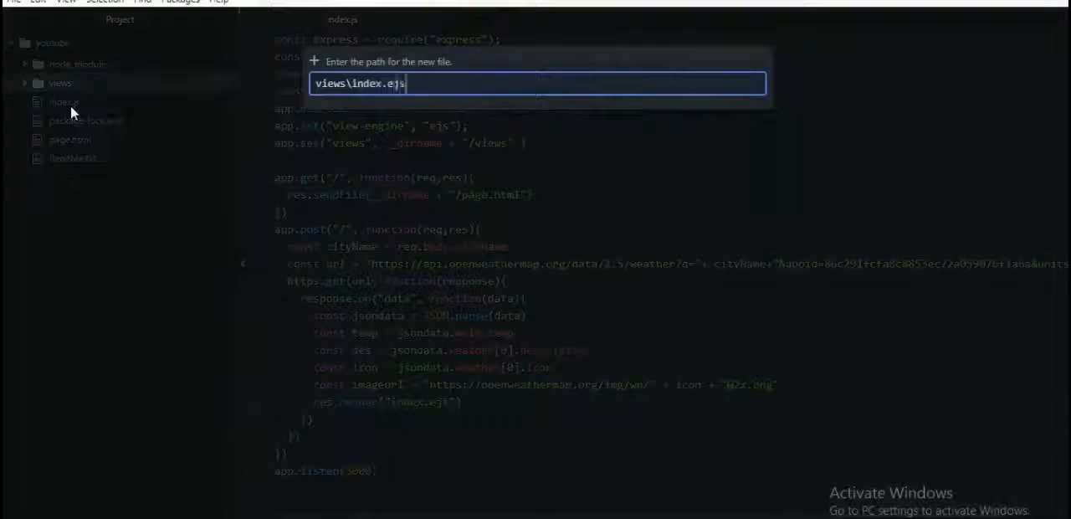
Create views/index.ejs with an HTML skeleton and a 'Coming from ejs' heading.
key(enter)
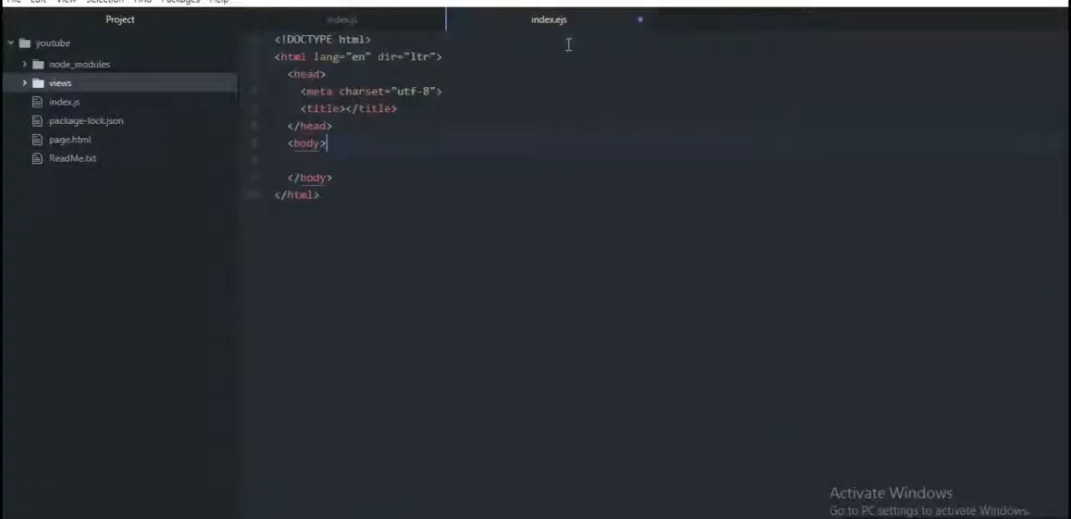
text(<h1>Coming fo)
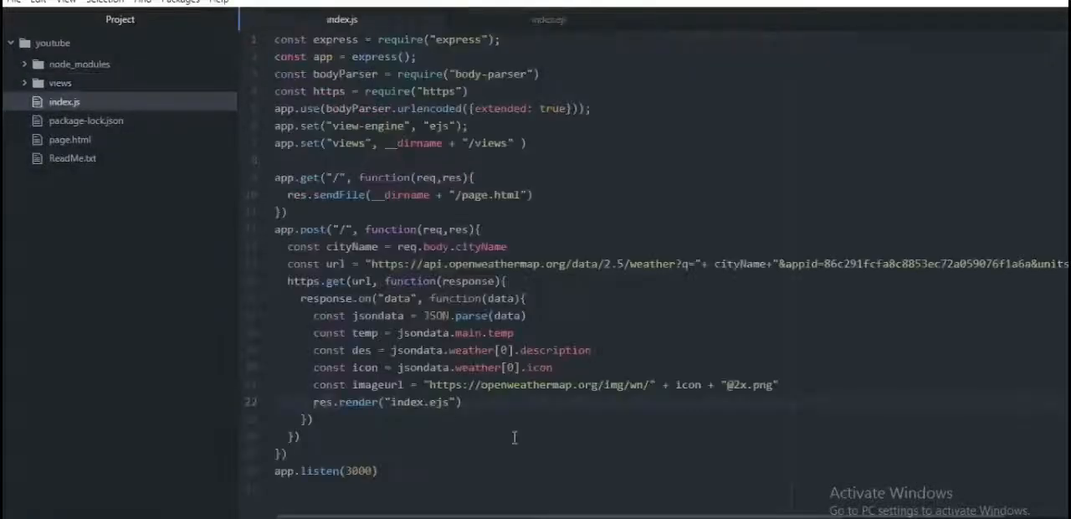
Pass {temperature: temp, city: cityName, description: des} into the index.ejs render call.
text(, {temperature: temp , city:)
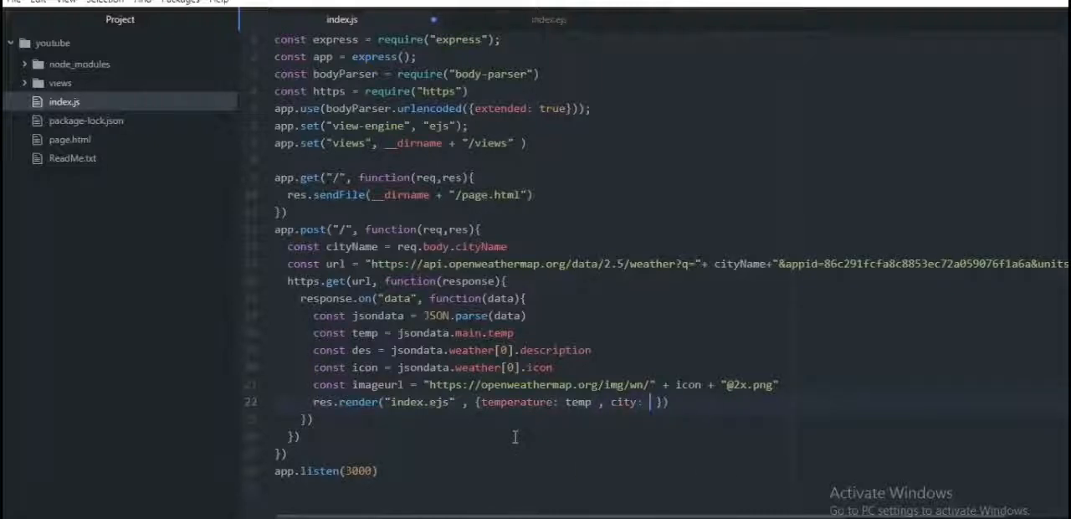
text(cityName ,)
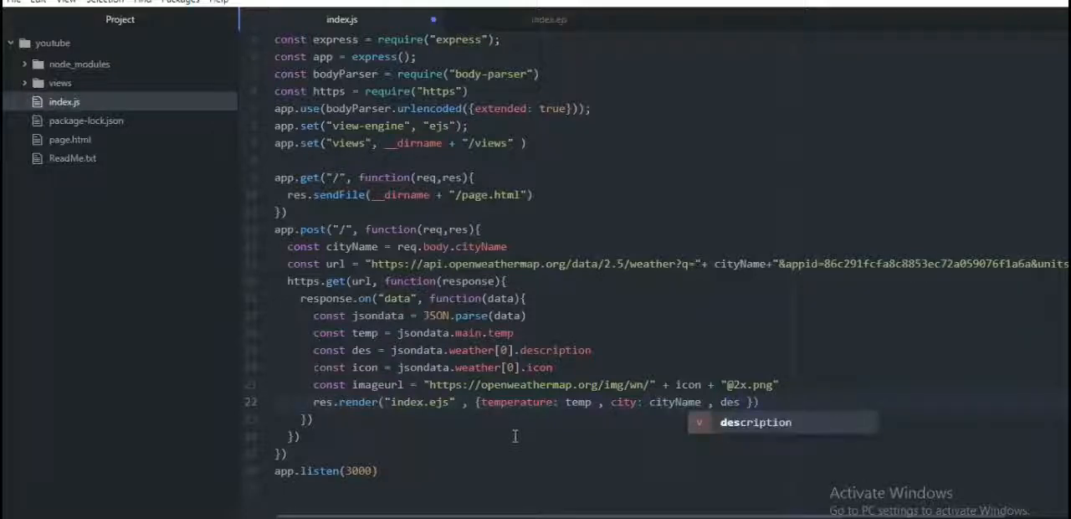
text(description: des,)
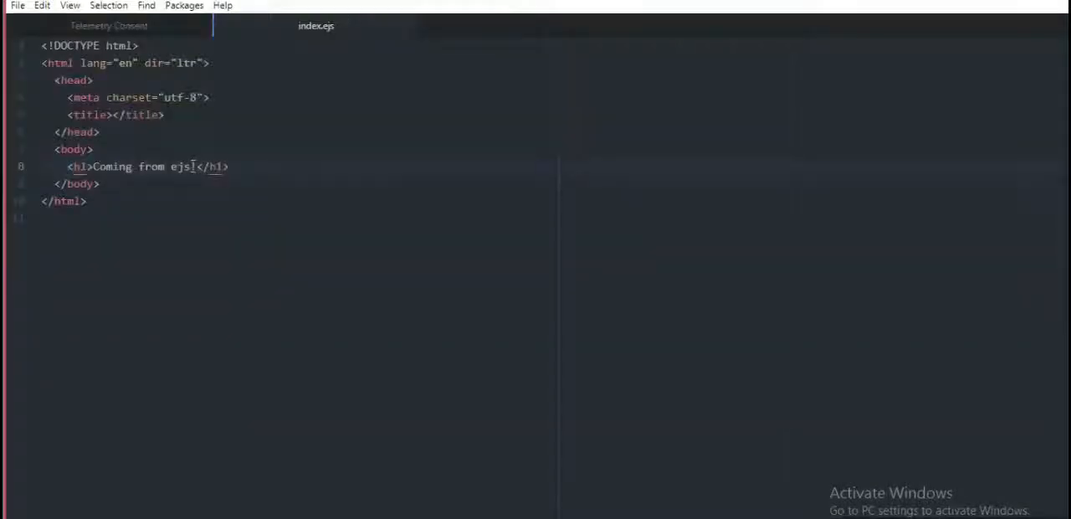
Add an h1 'The temperature in <%=city%> is <%=temperature%>' to index.ejs.
text(The temperature)
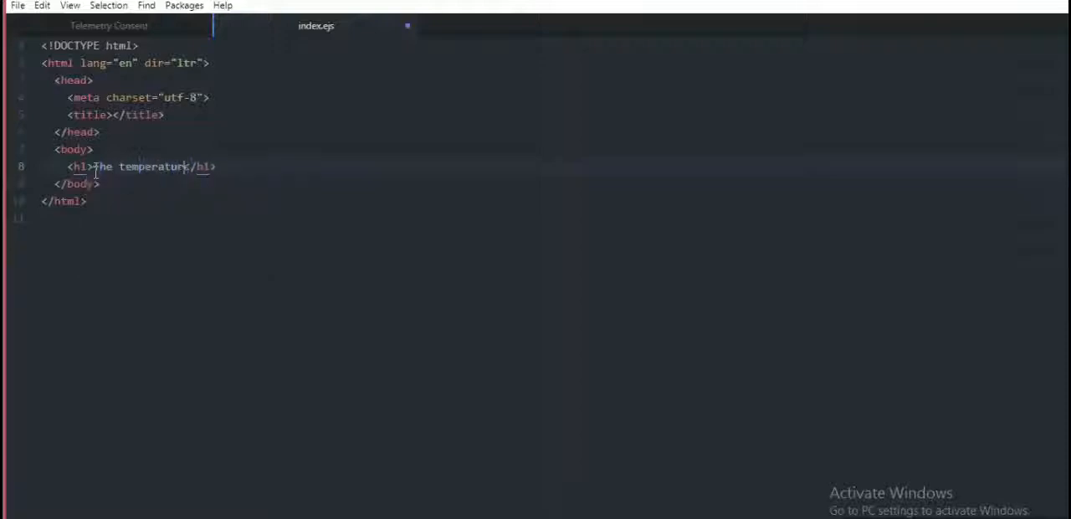
text(in <%%)
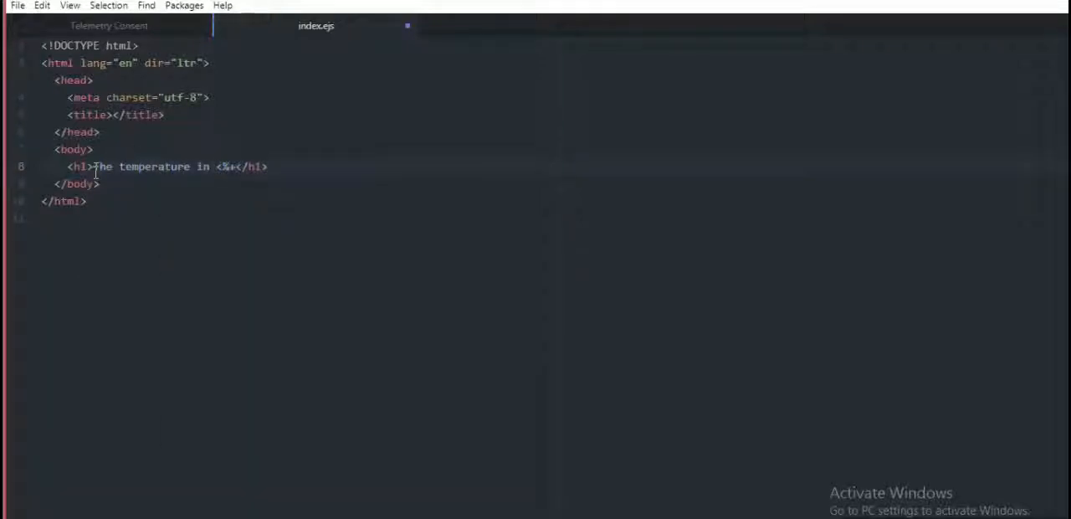
text(city%> s)
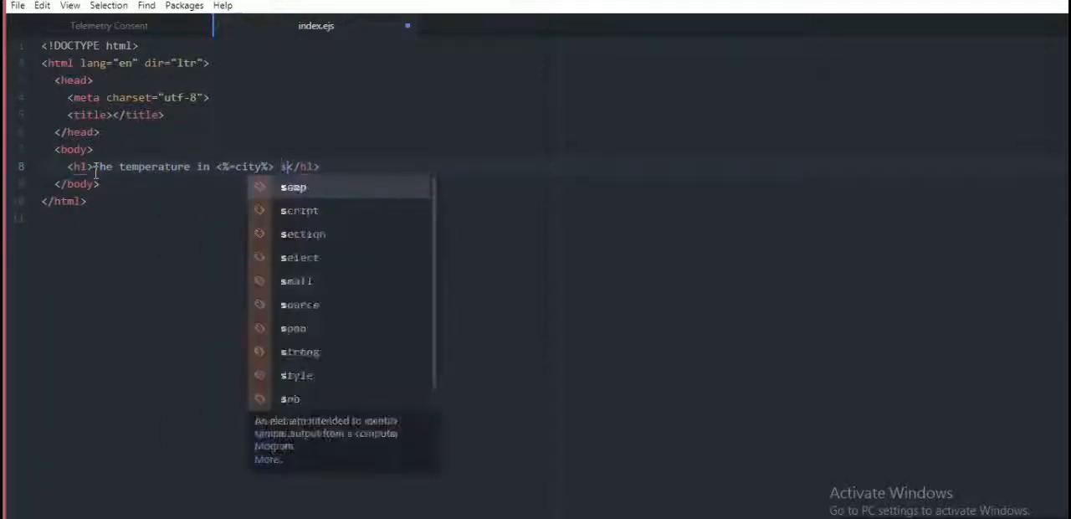
text(is <%=temperature%> <sup>o</sup>C)
text(<p></p>)
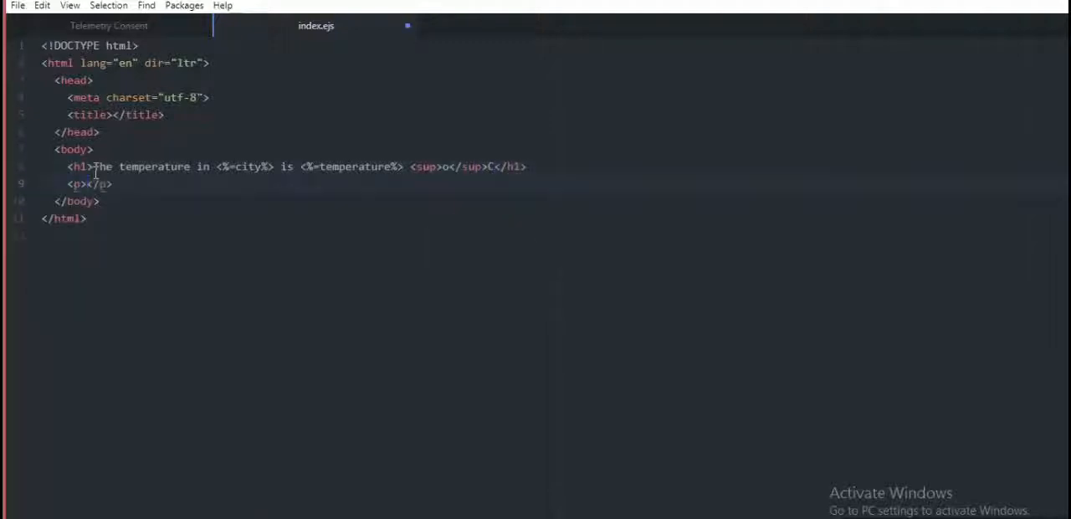
Add a Description paragraph with <%=description%> and an openweathermap icon img using <%=icon%>.
text(Description: <%)
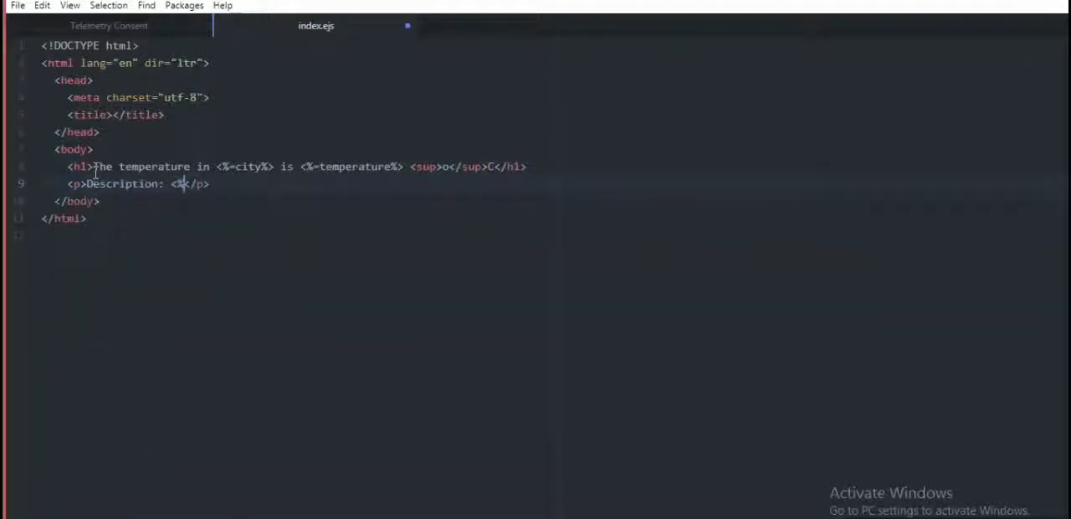
text(Description%>)
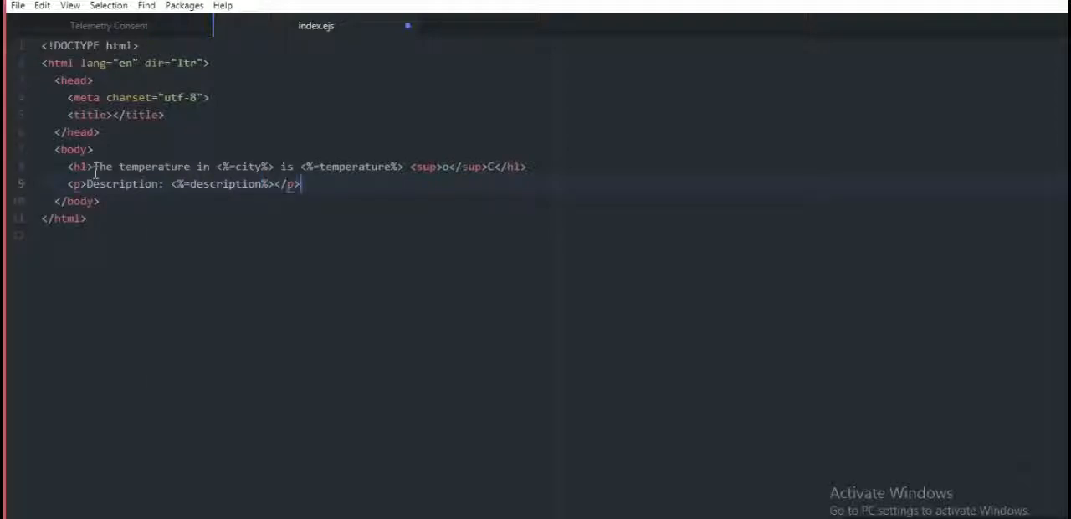
text(<img src=""https://openweathermap.org/img/wn/" + icon + "@2x.png"" alt="">)
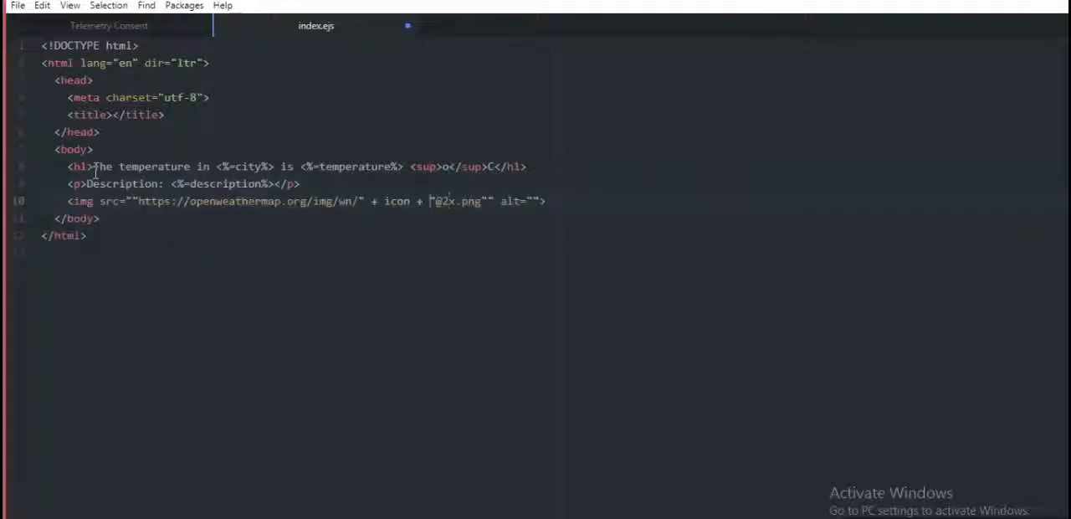
text(<%=)
text(<link rel="stylesheet" href="i">)
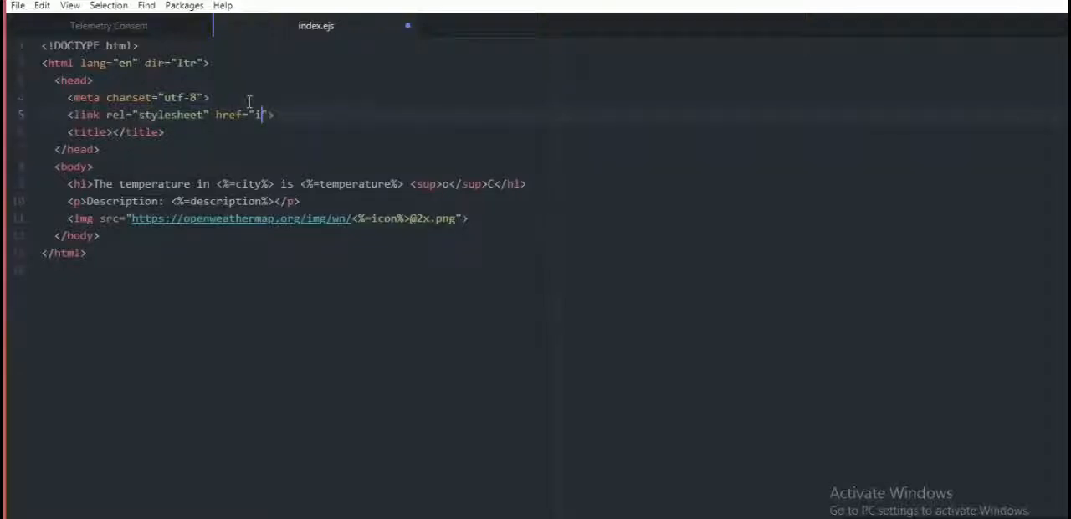
Link index.css and give the body a light background with display: flex centering.
text(ndex.css)
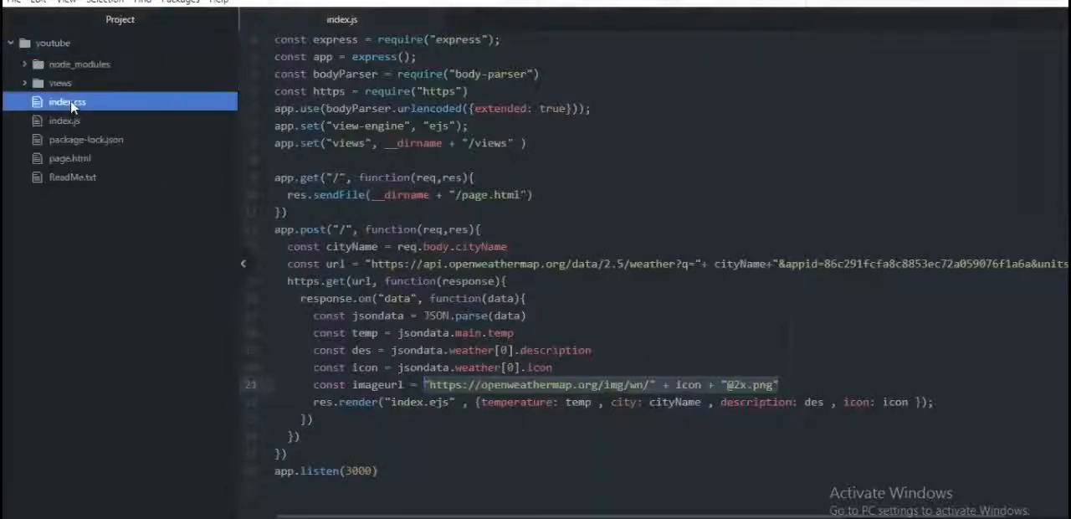
click(64, 101)
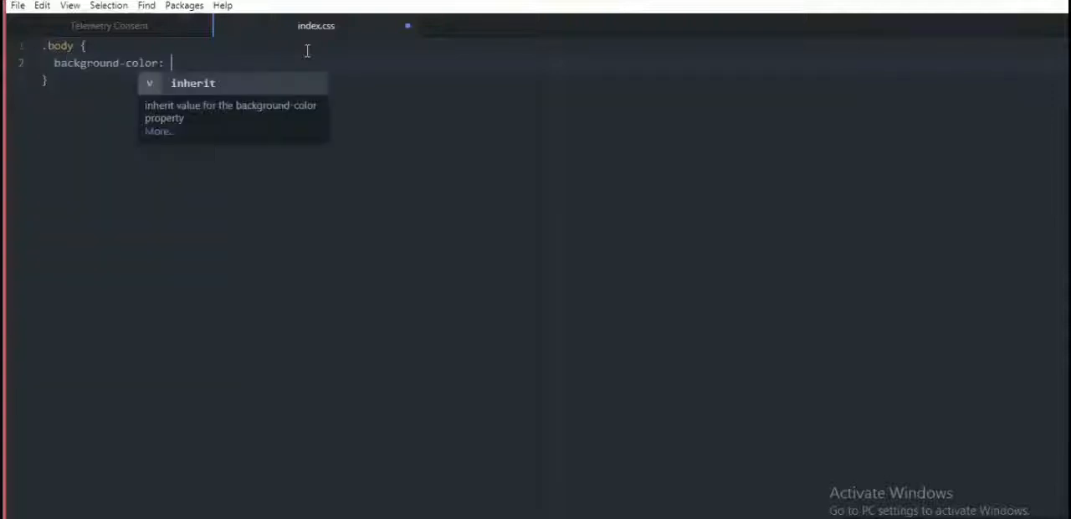
text(lightpink;)
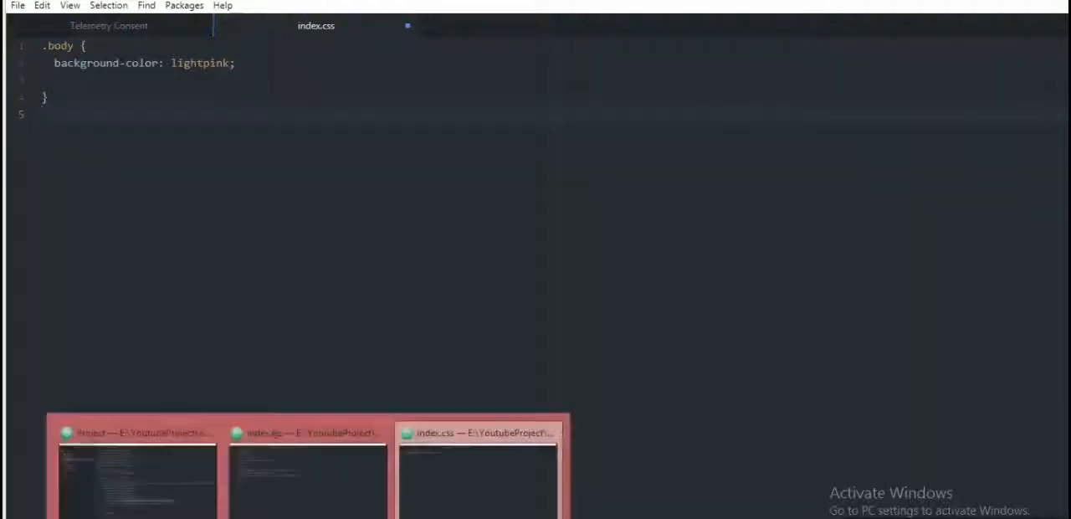
text(display: fr)
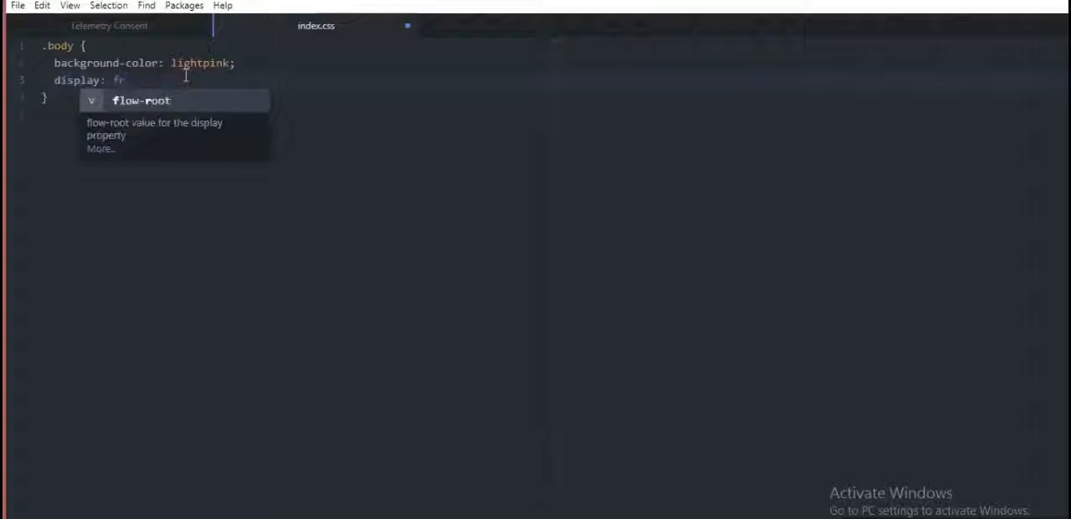
text(flex;)
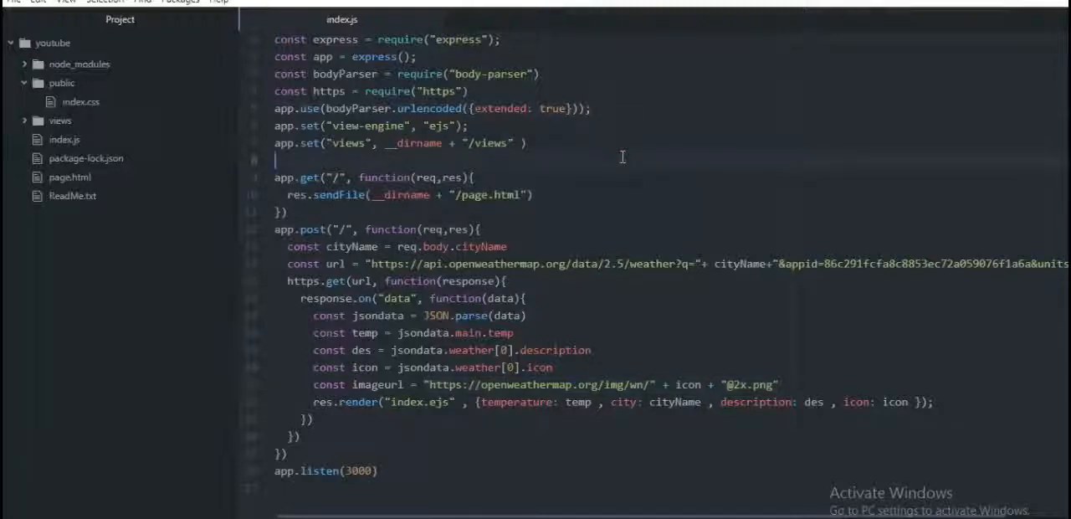
Serve static files via app.use in index.js and set the body height to 100vh.
text(app.use())
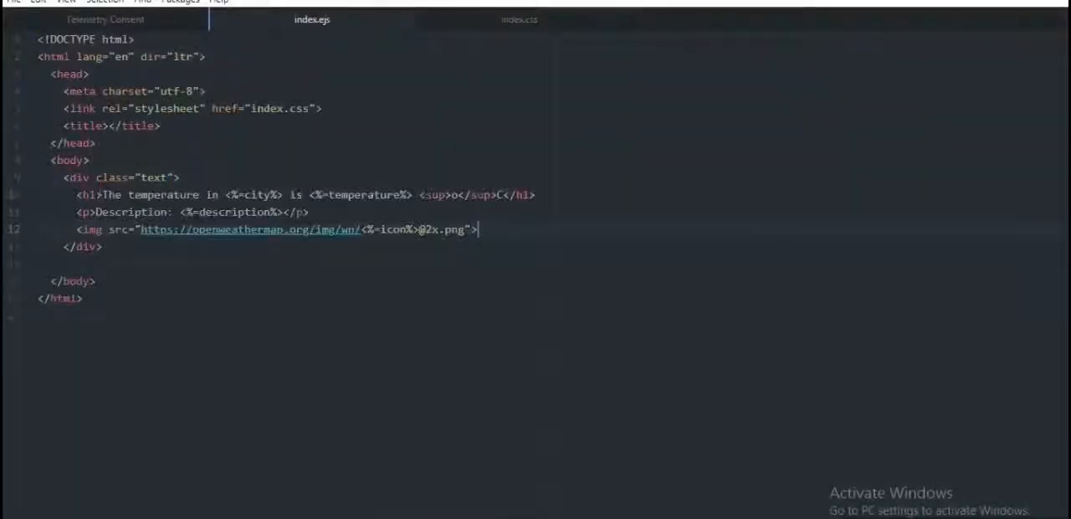
click(519, 20)
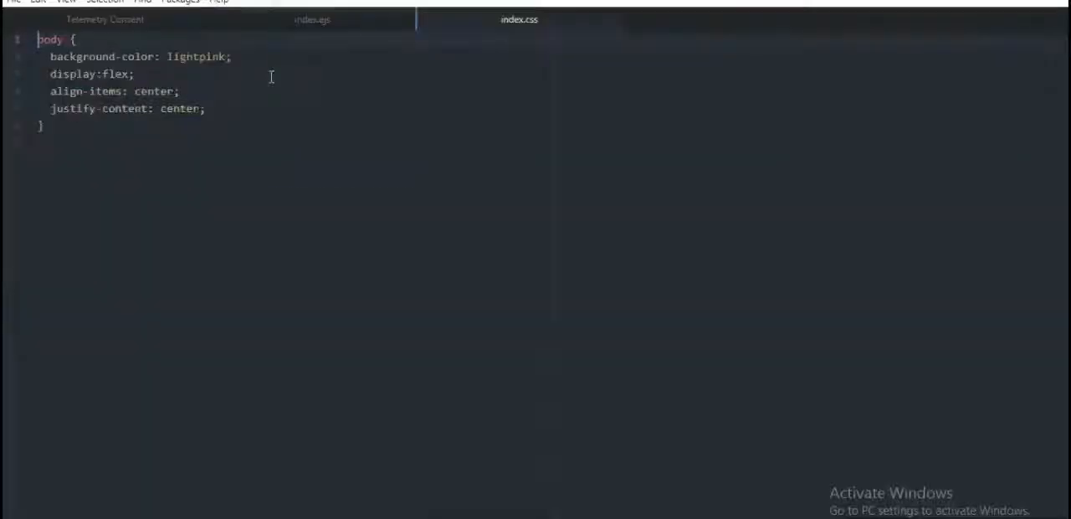
text(height: 100vh;)
text(html {)
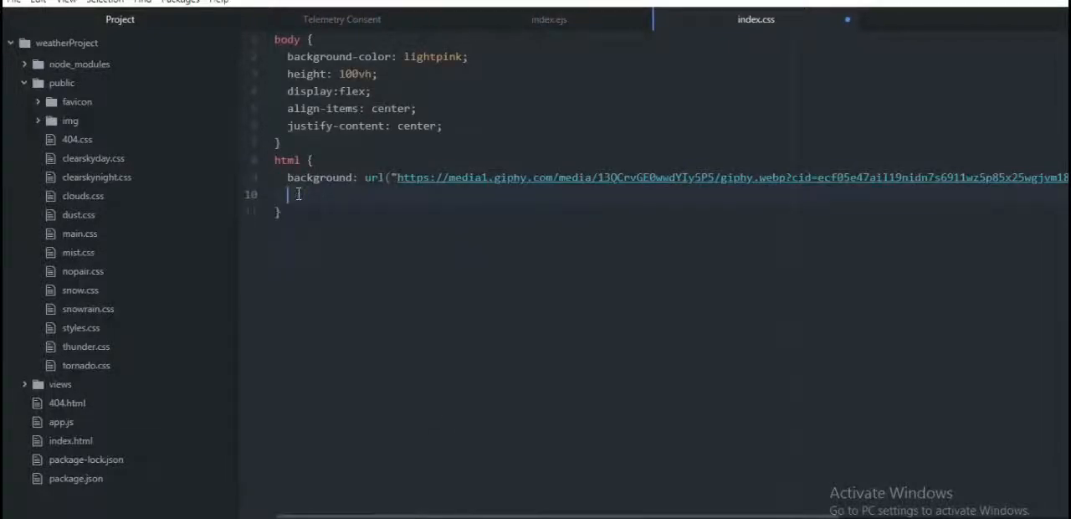
Give the html rule background-size: contain and background-color #fdcfdf.
text(background-size: contain;)
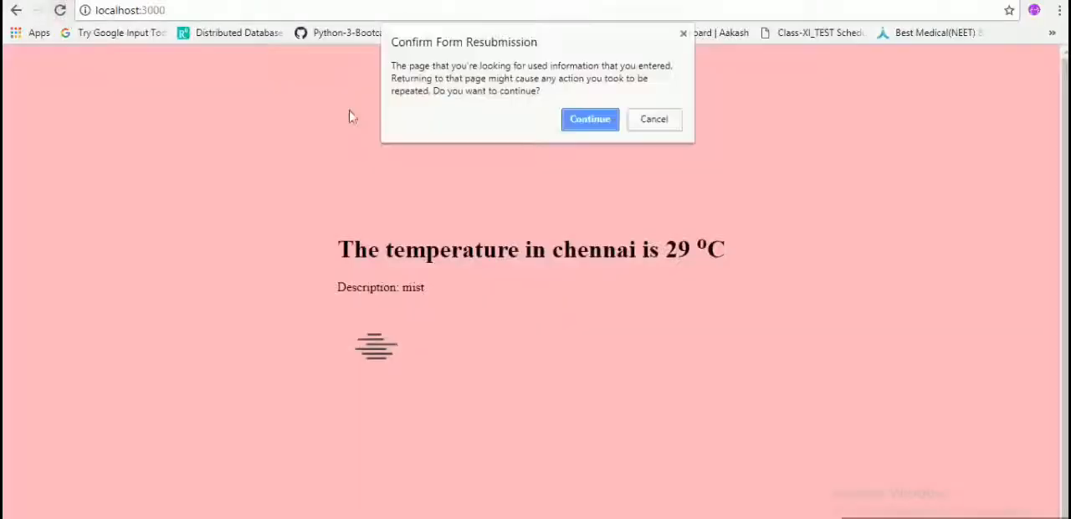
click(589, 119)
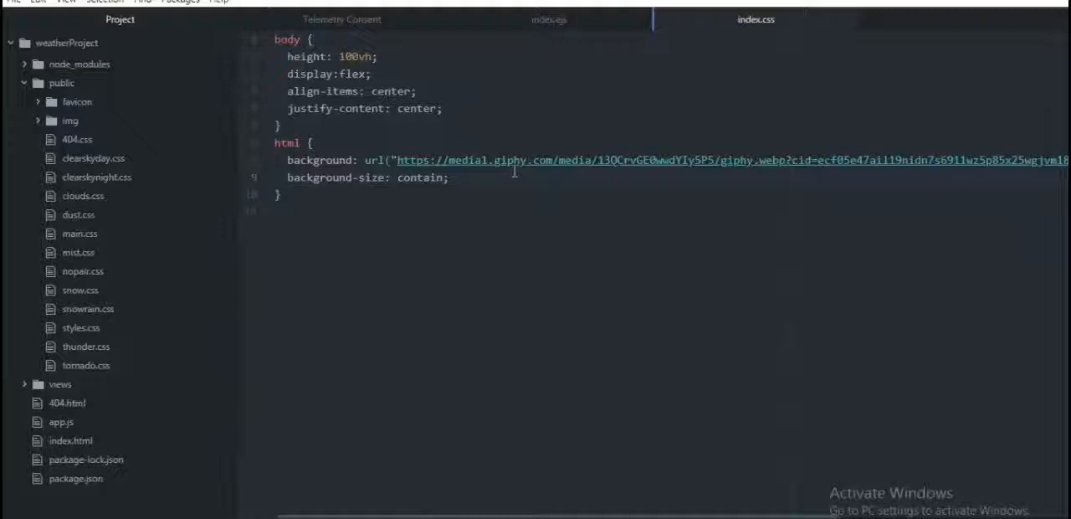
text(background-color:)
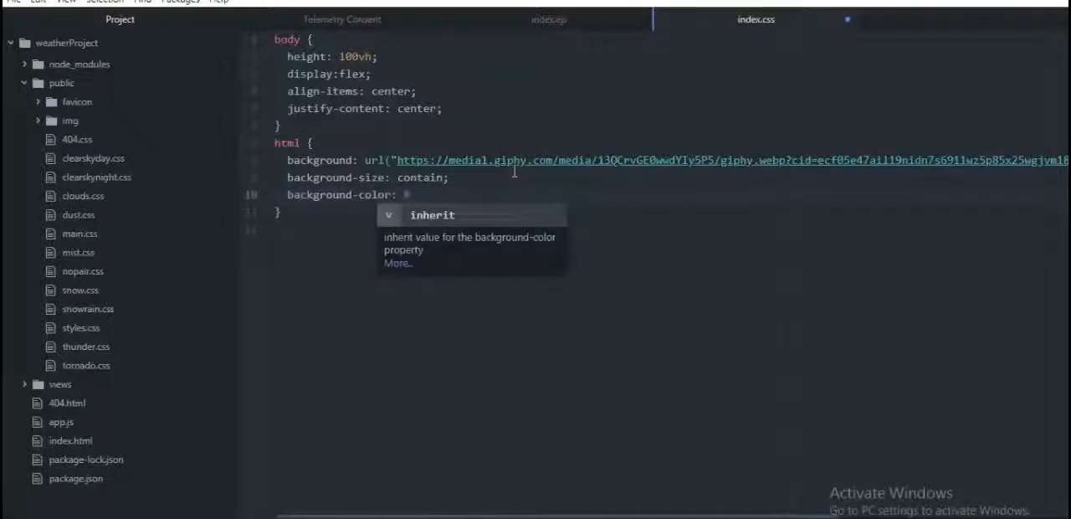
text(#fdcfdf;)
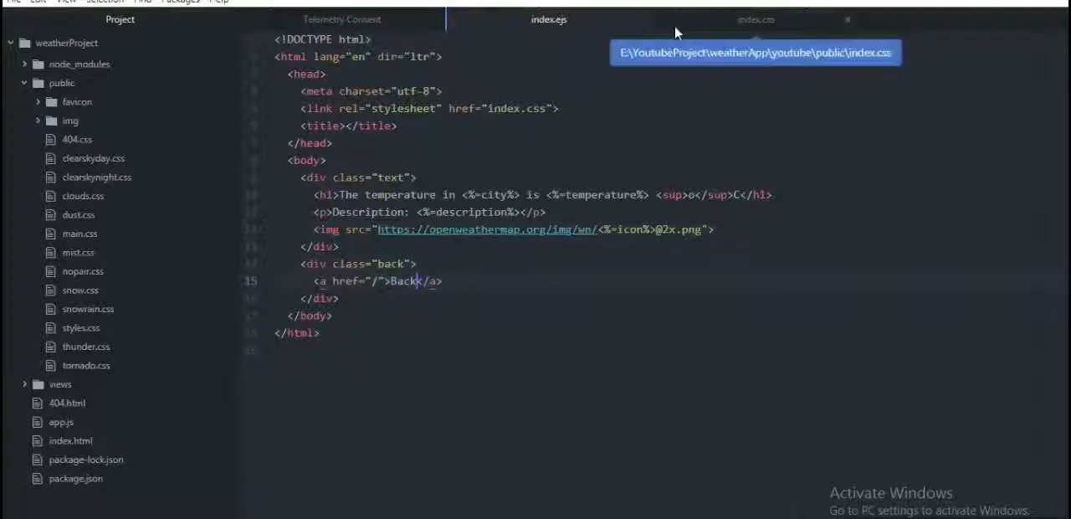
Add a .back rule in index.css with position: absolute and bottom: 15%.
click(756, 20)
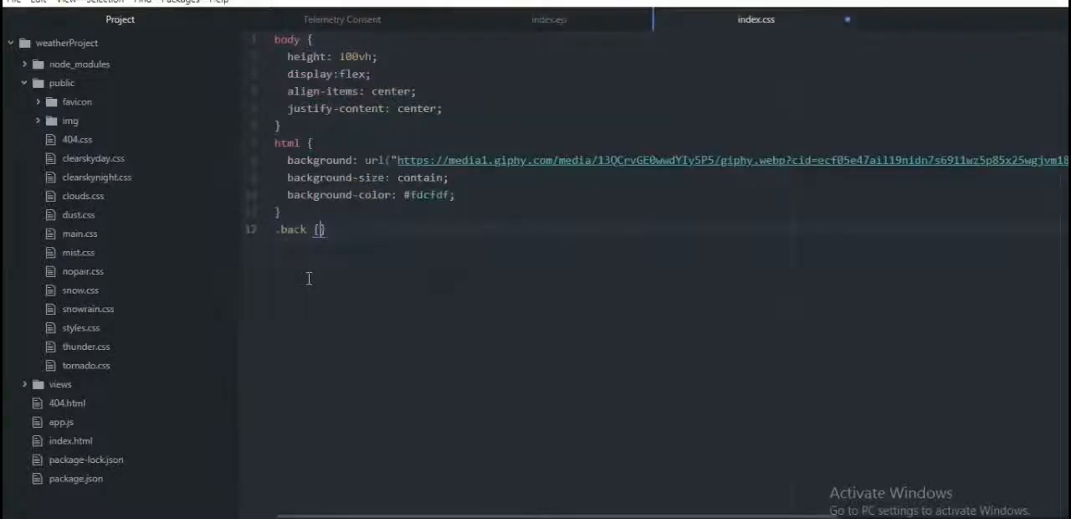
text(position: absolute;)
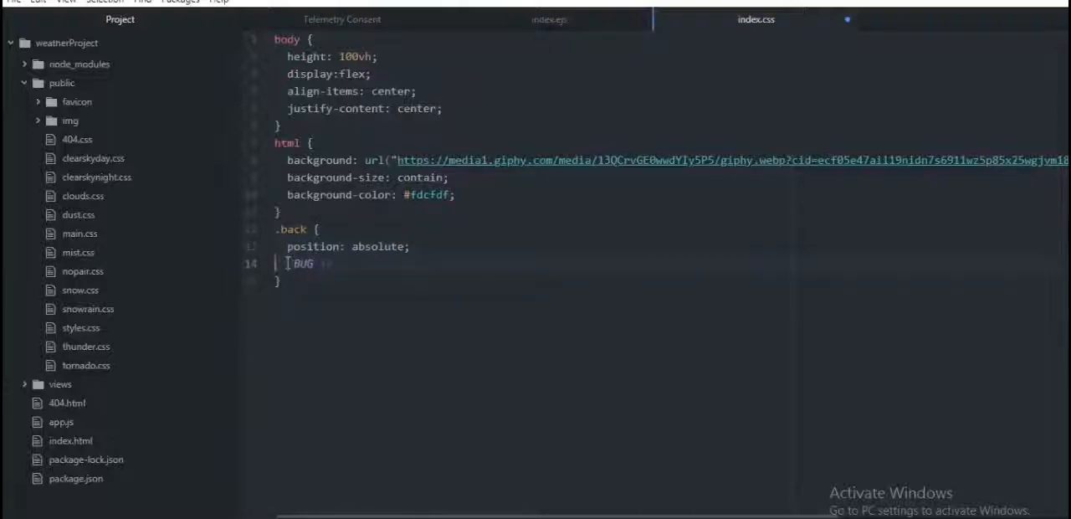
text(bottom:)
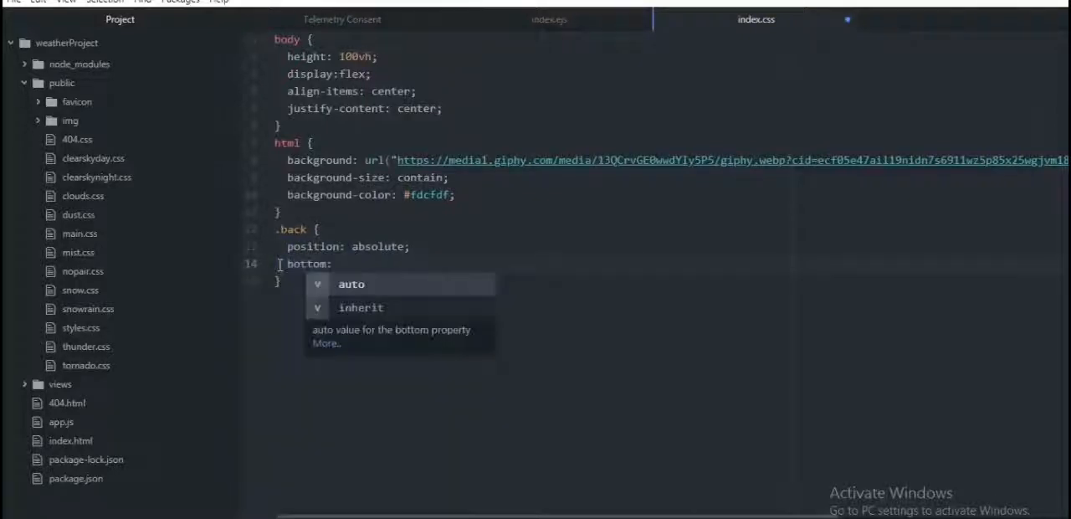
text(15%;)
text(color:)
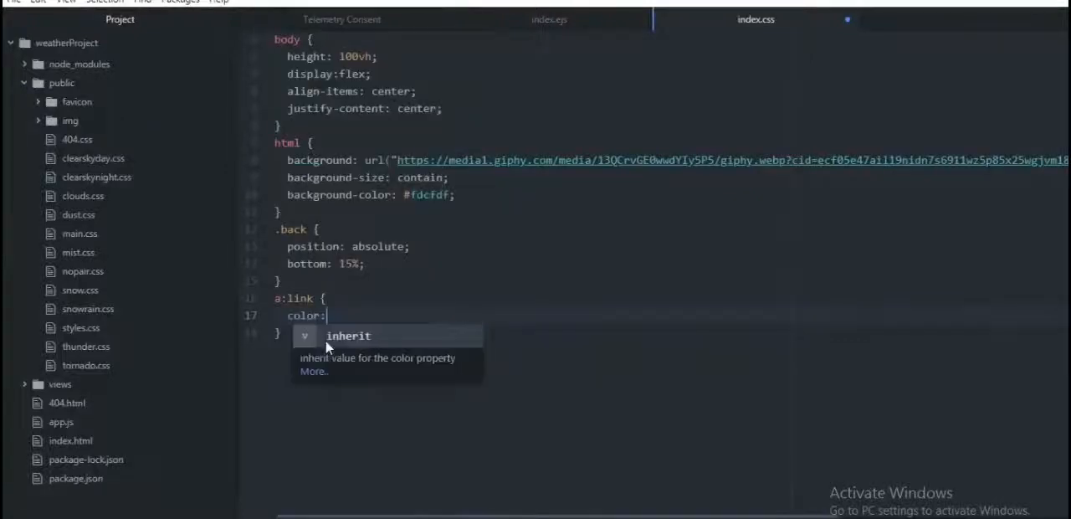
Style a:link and a:visited with colour #2F4F4F, 1.5rem font and a 1s linear font-size transition.
text(#2)
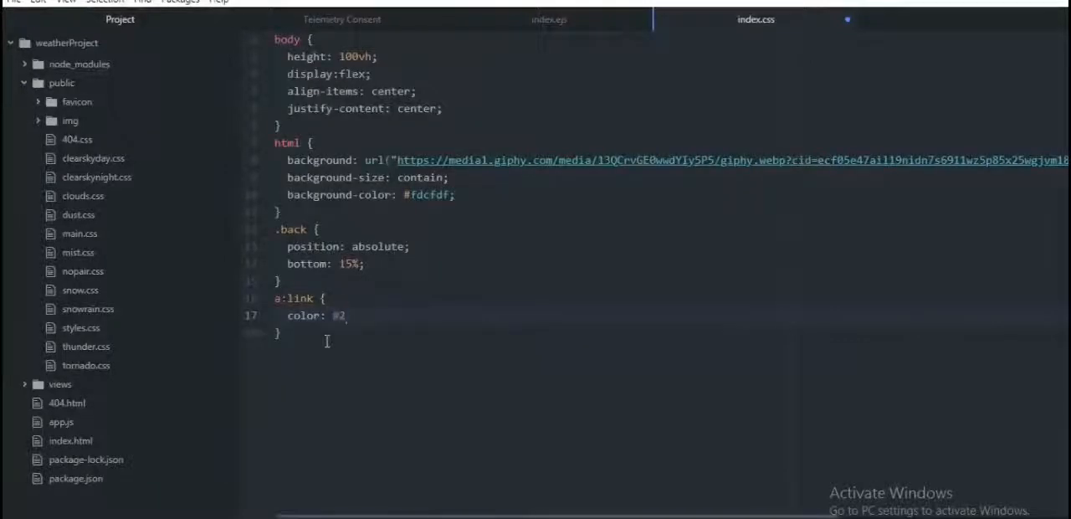
text(F4F4F;)
text(font-size: 1.5rem;)
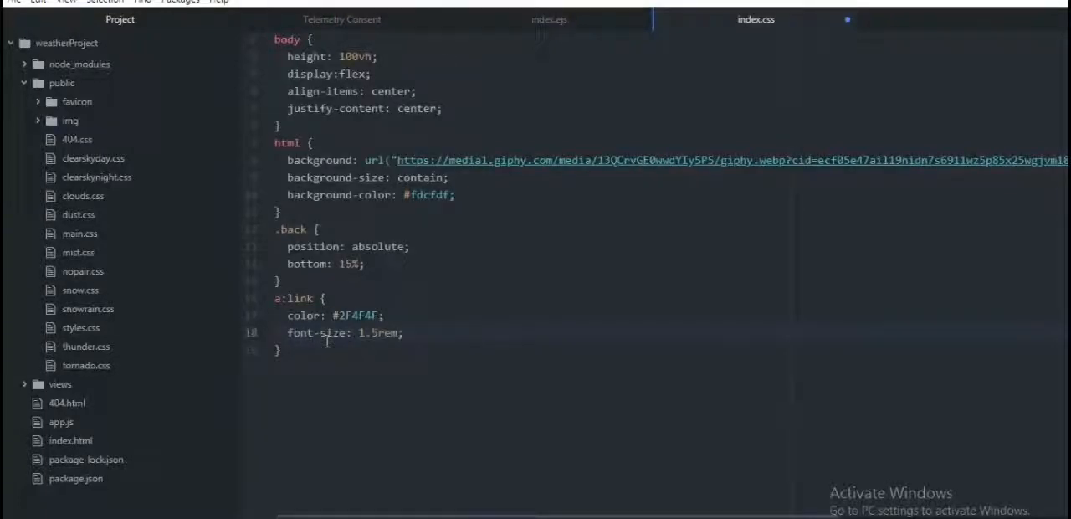
text(transition: #)
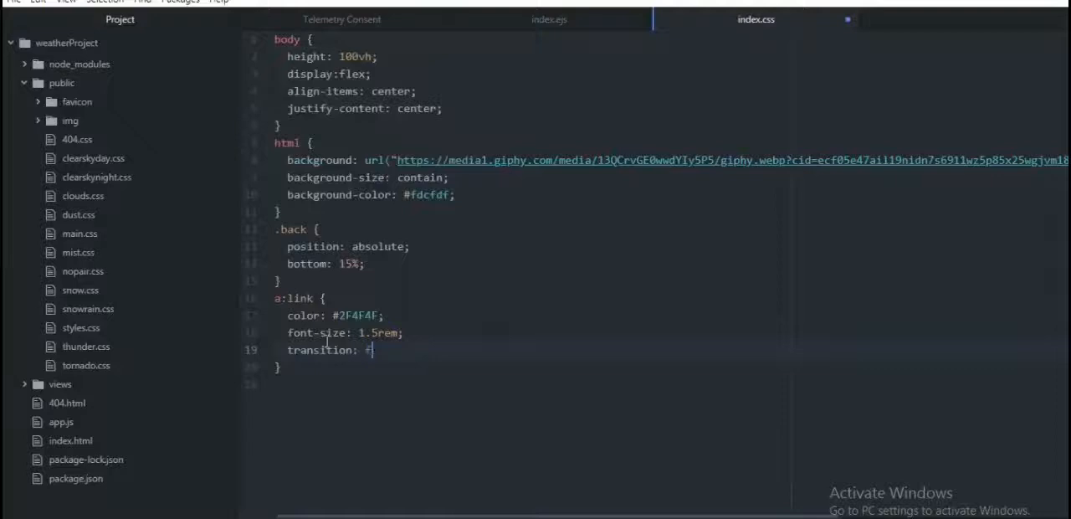
text(font-size 1s;)
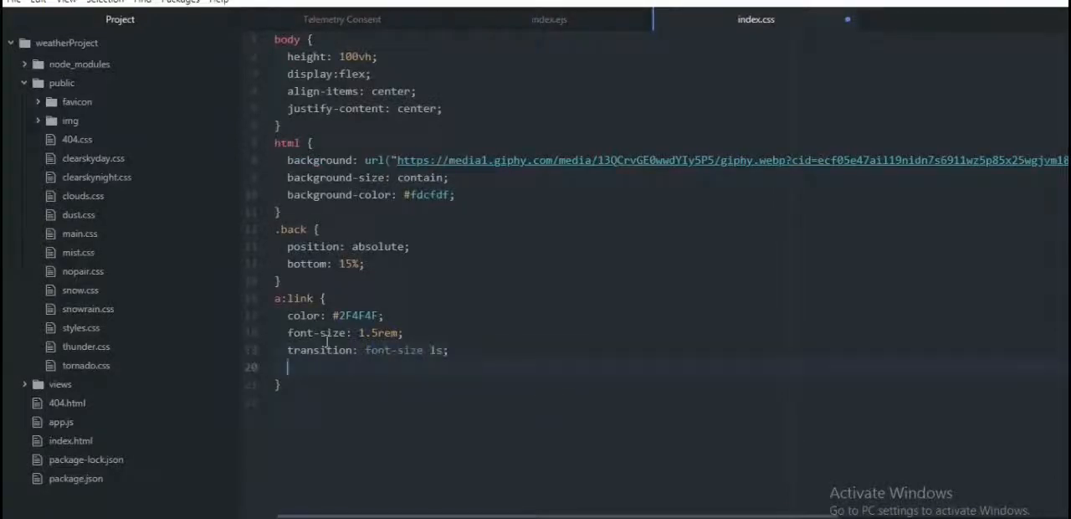
text(transition-timing-function: liner)
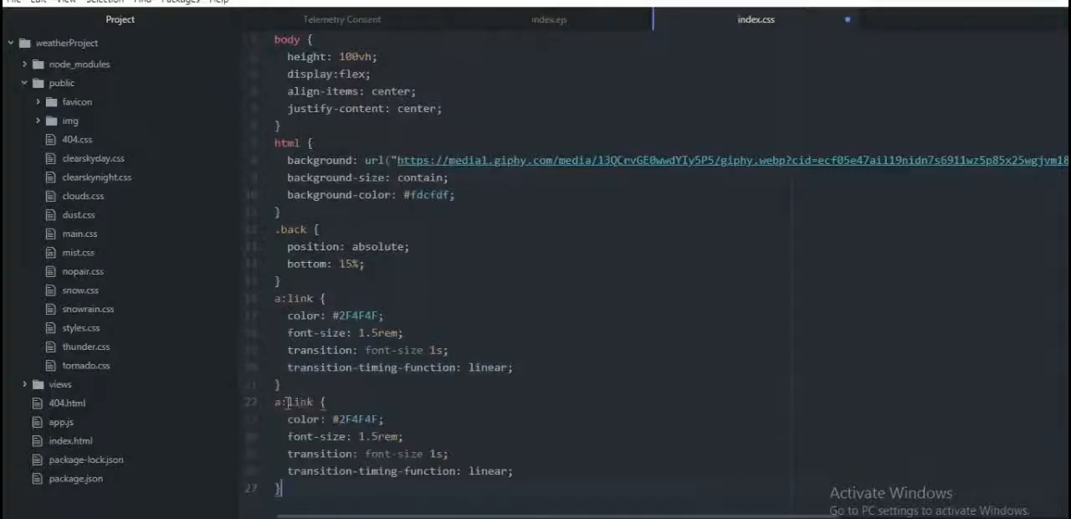
text(visited)
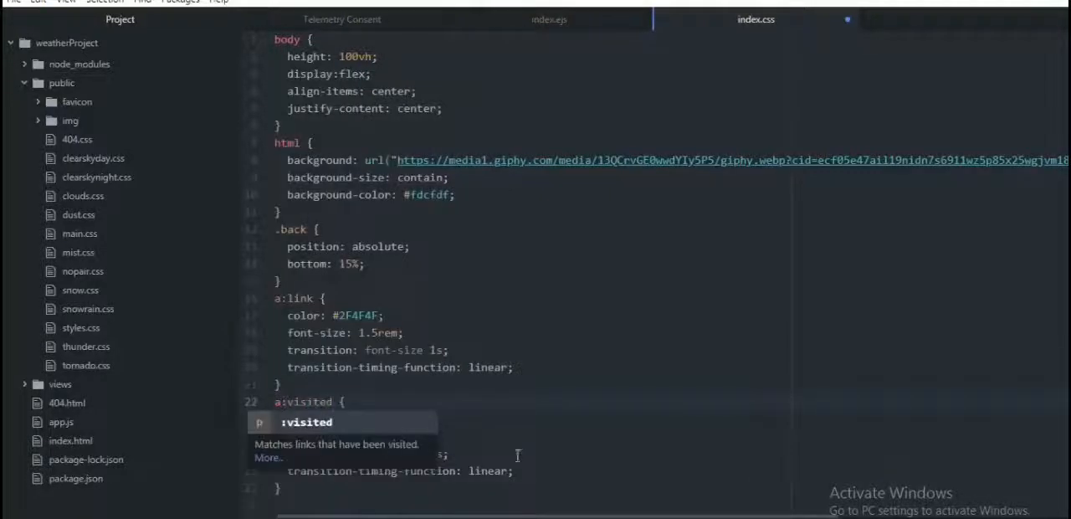
Add an a:hover rule with colour #696969 and 1.75rem font, and start an a:active rule.
text(a:hvoe)
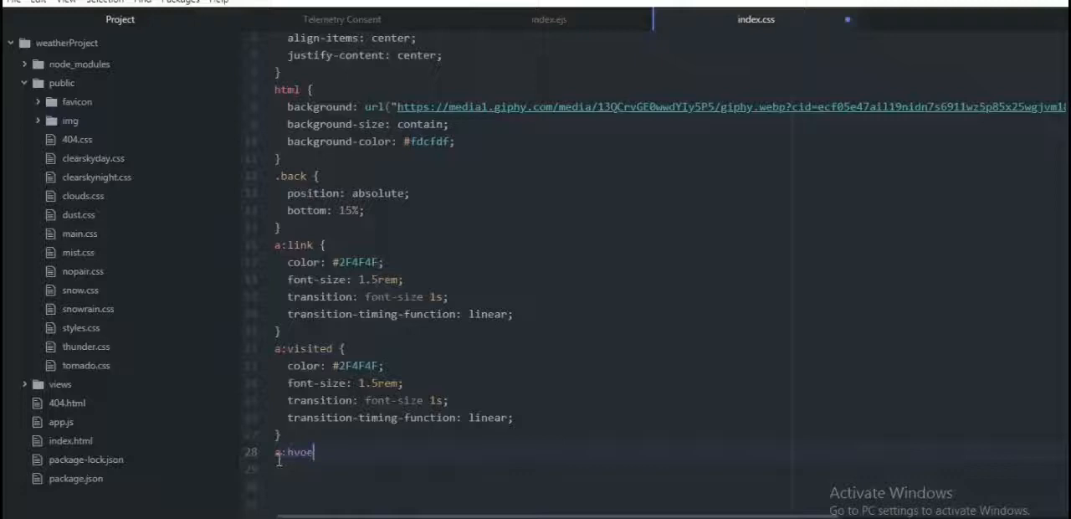
text(color: #)
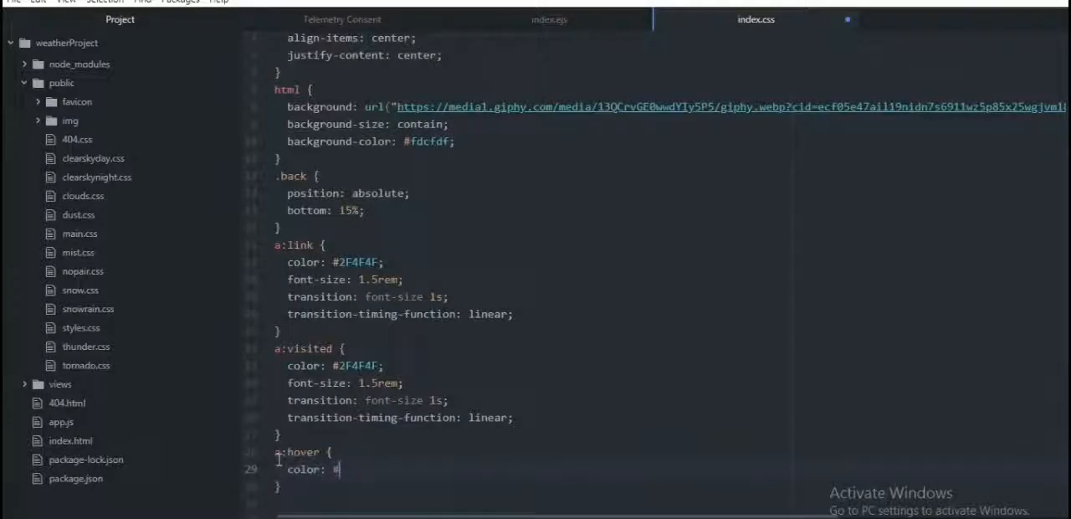
text(font-size: 1.75rem;)
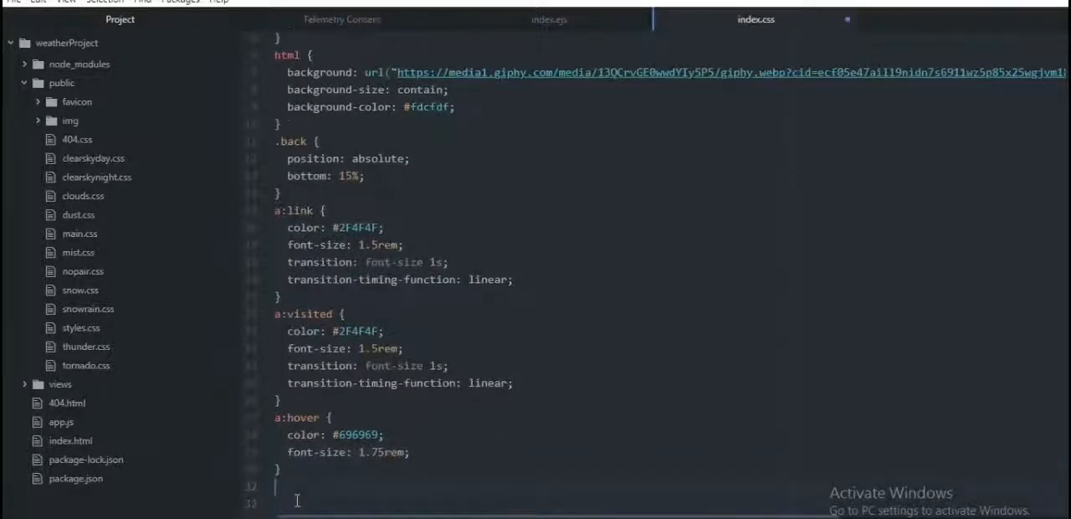
text(a:active {)
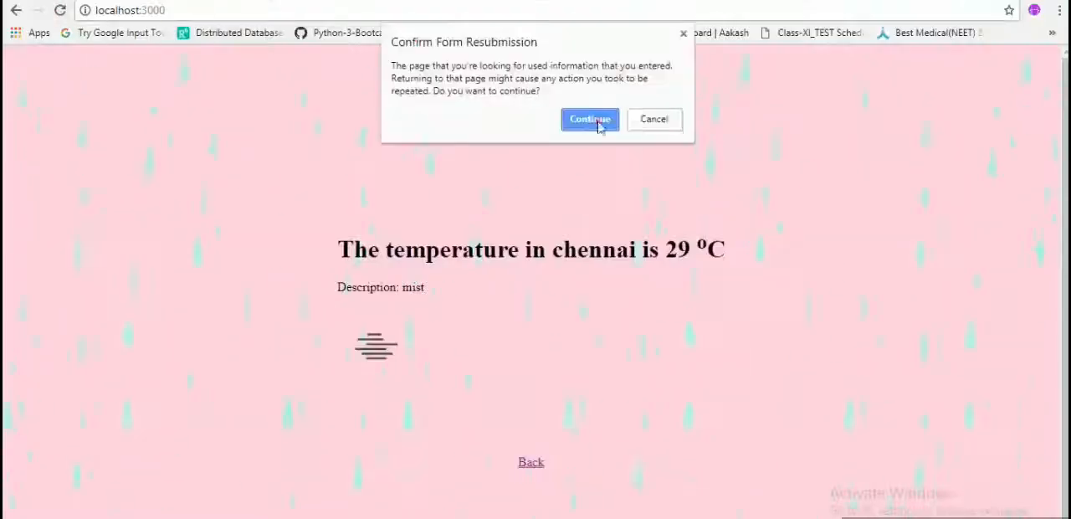
Reload the Chennai result page, confirming form resubmission, to show the restyled Back link.
click(589, 119)
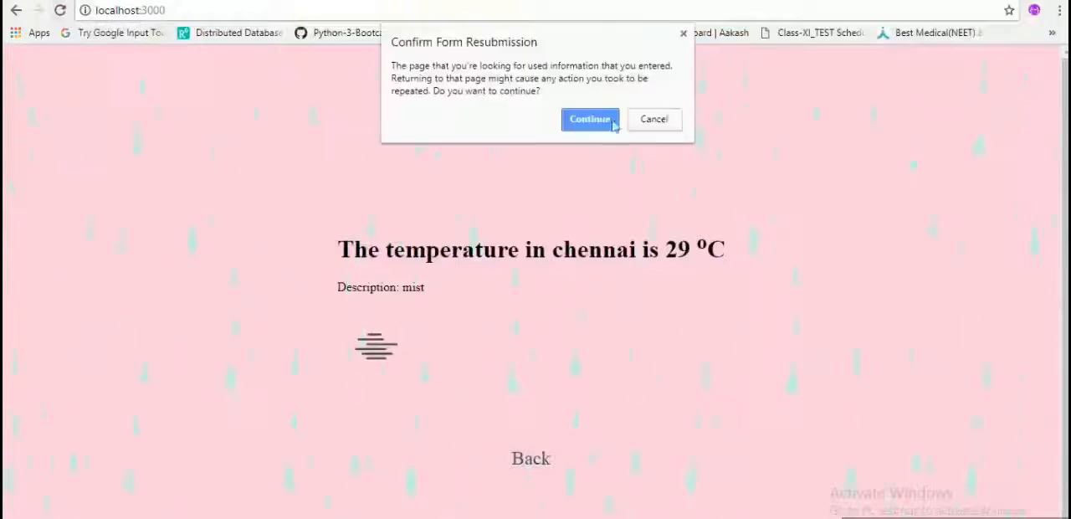
click(589, 119)
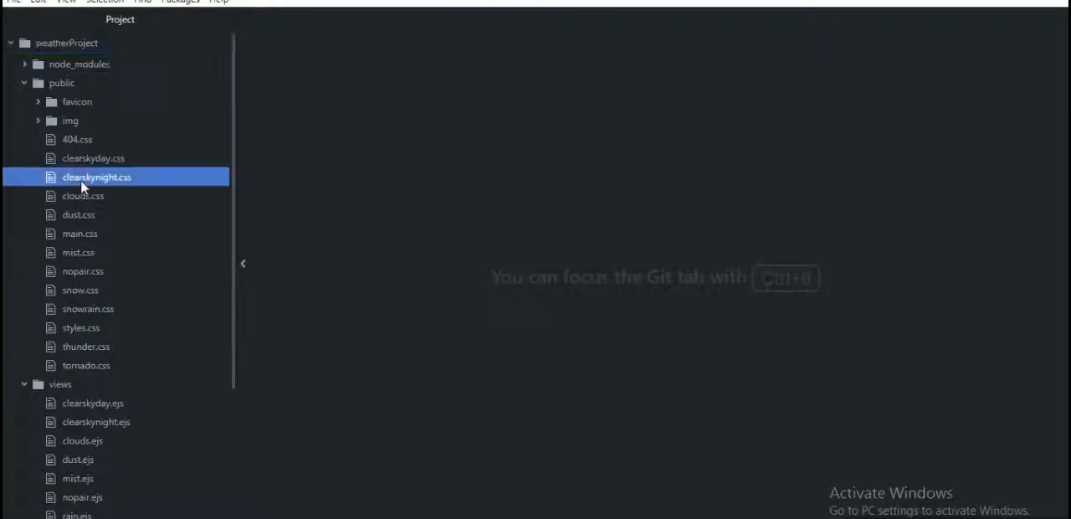
Open clearskynight.css from the project's public folder.
click(82, 440)
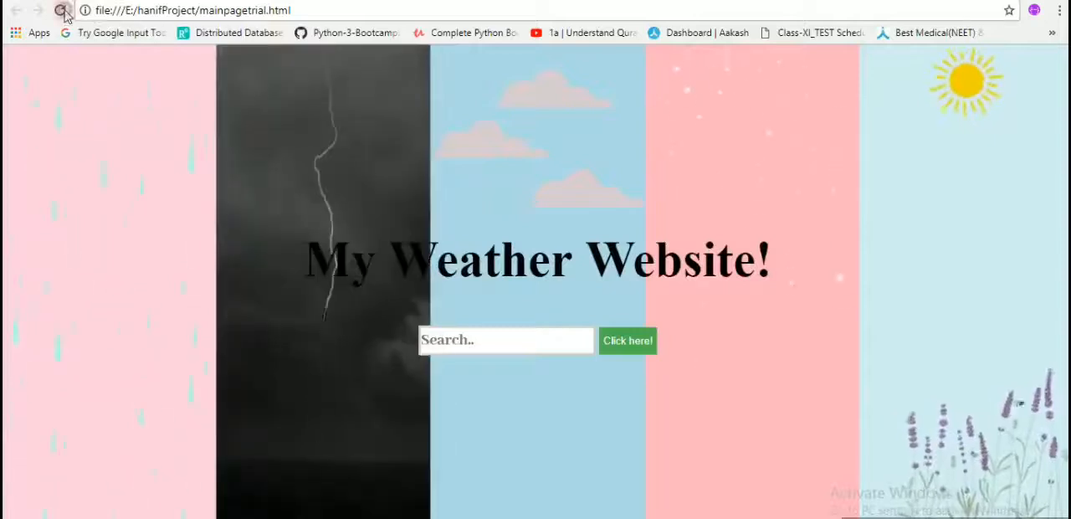
Reload mainpagetrial.html so the heading shows in purple cursive over the weather panels.
click(62, 10)
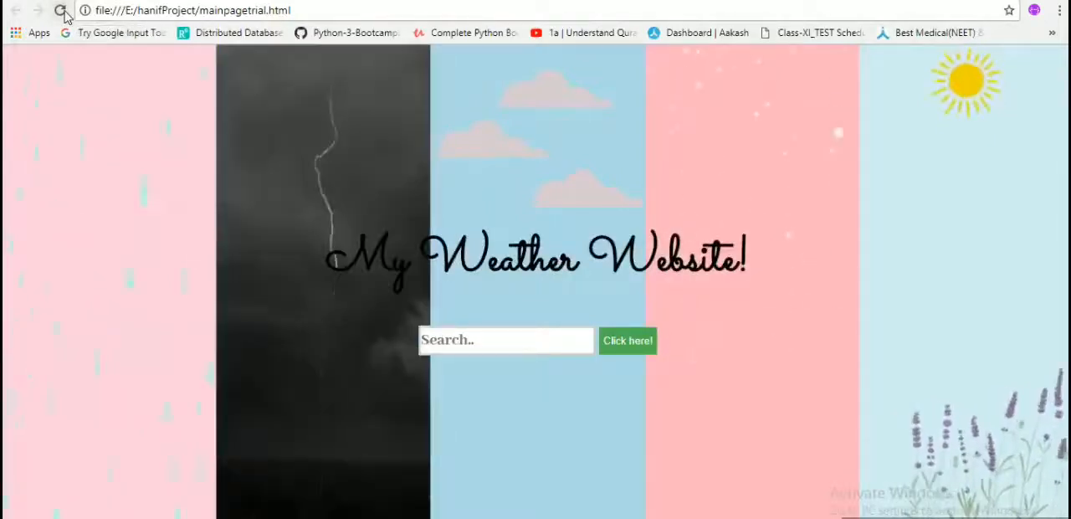
click(61, 10)
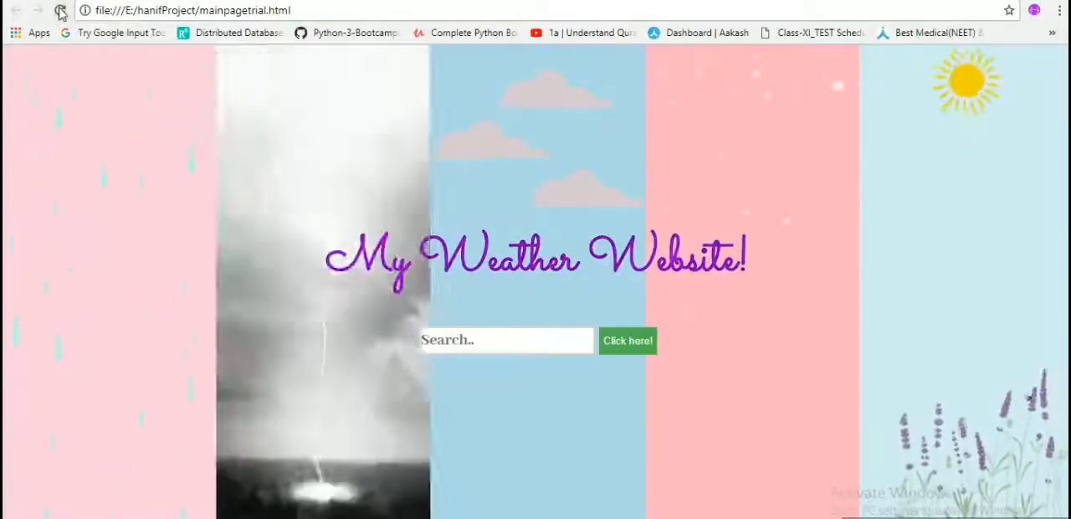